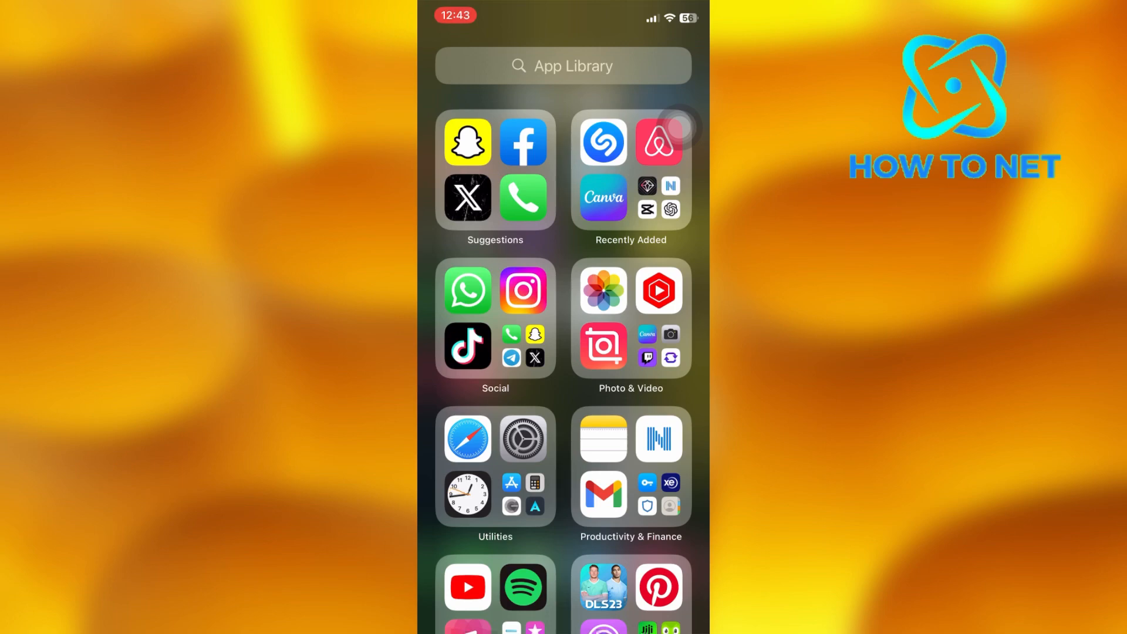
# Launch Snapchat from the App Library's Suggestions folder, landing on the camera view
pyautogui.click(467, 142)
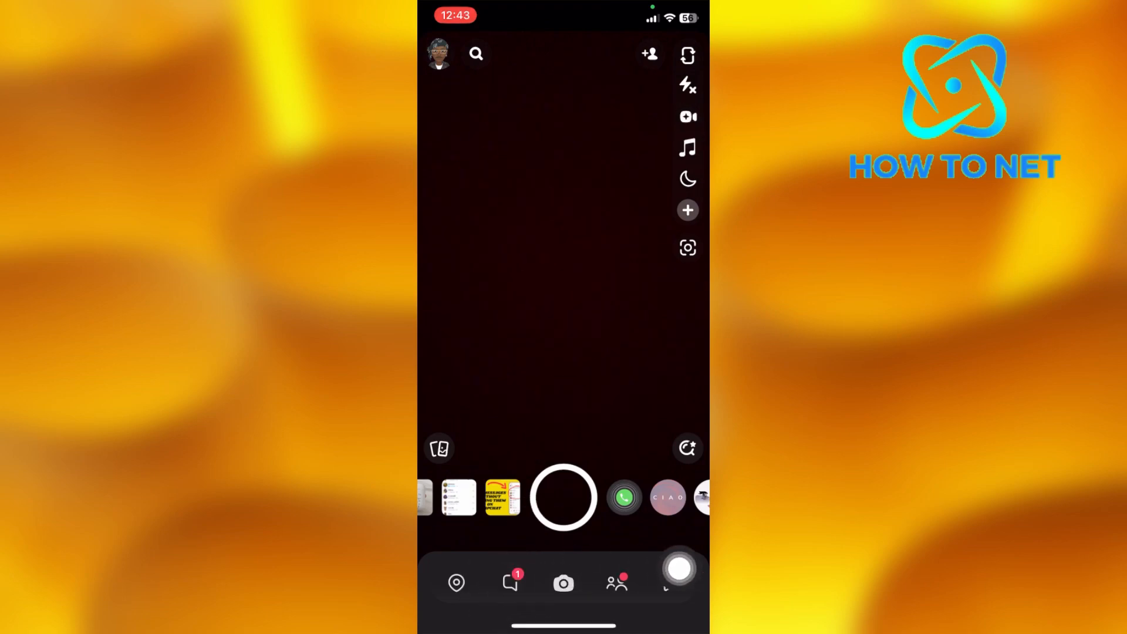
# Go to the Chat screen listing recent conversations, with Bossman's marked New Chat
pyautogui.click(510, 582)
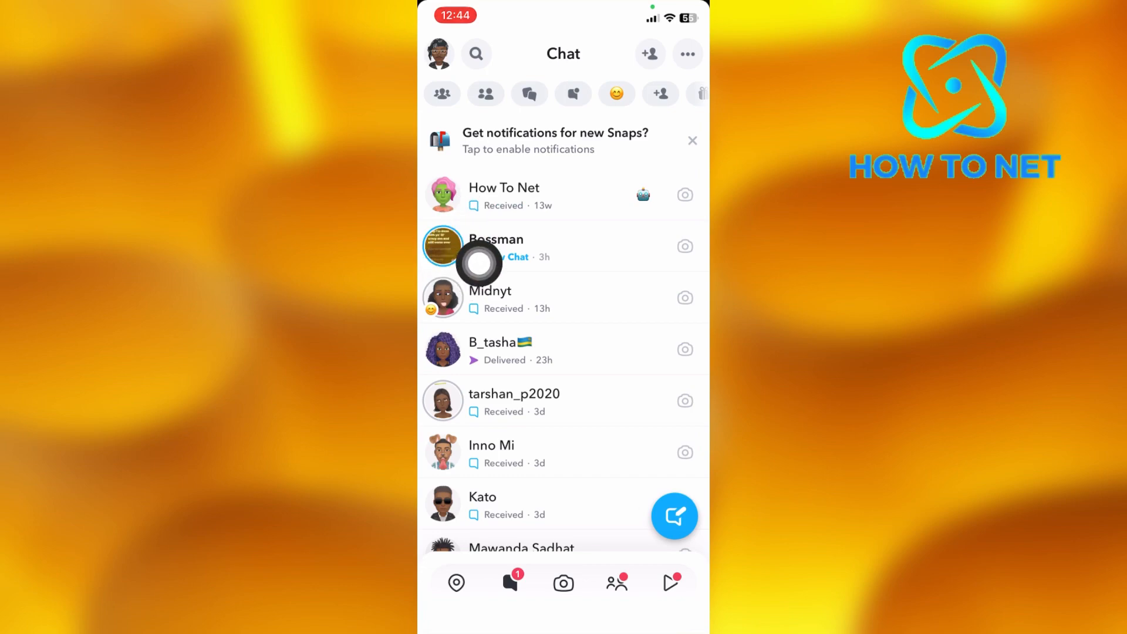
pyautogui.click(494, 248)
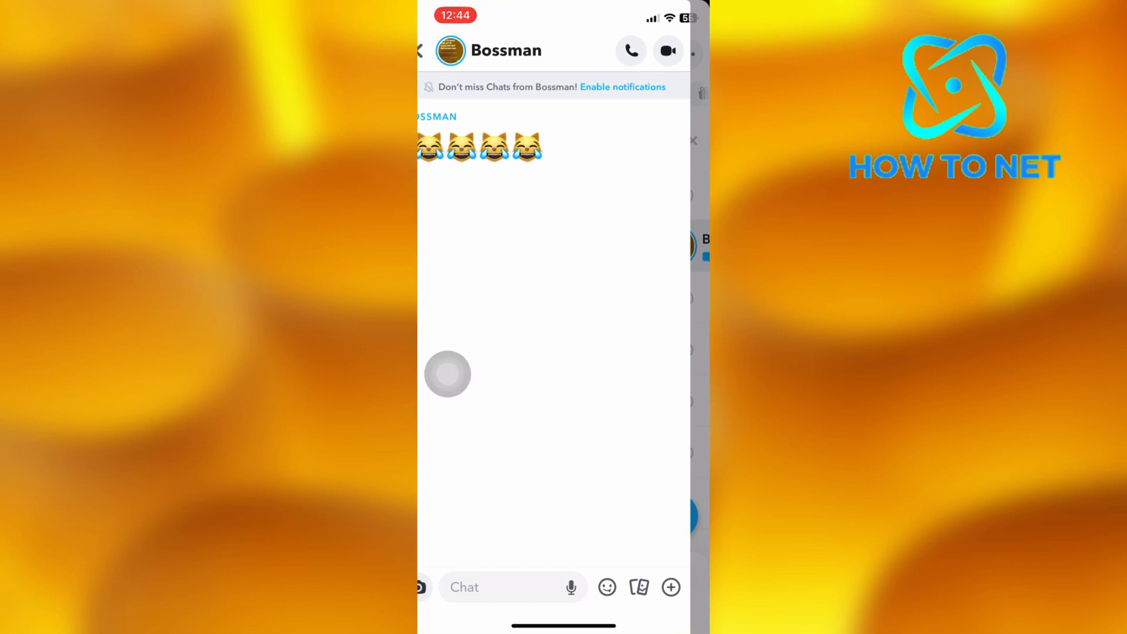
pyautogui.click(419, 50)
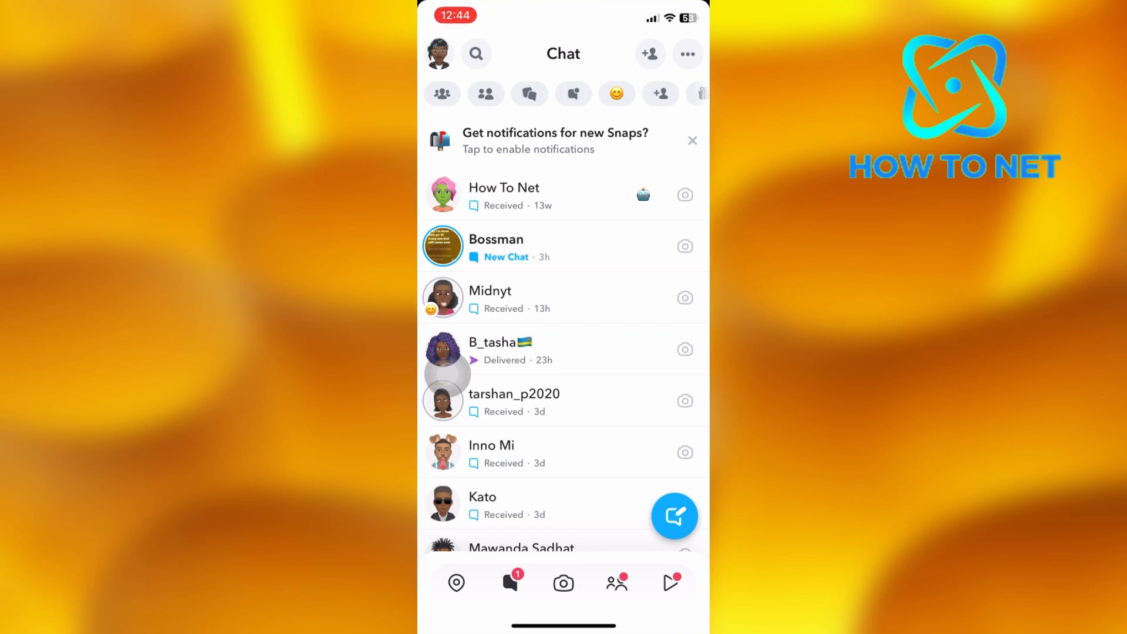
pyautogui.click(495, 245)
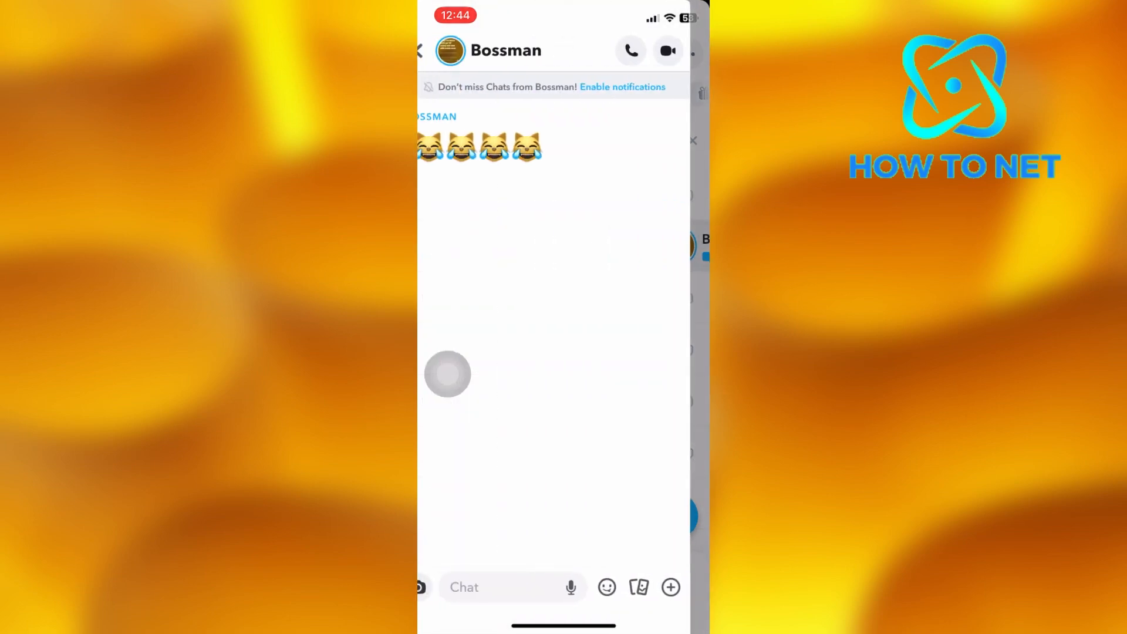
pyautogui.click(420, 50)
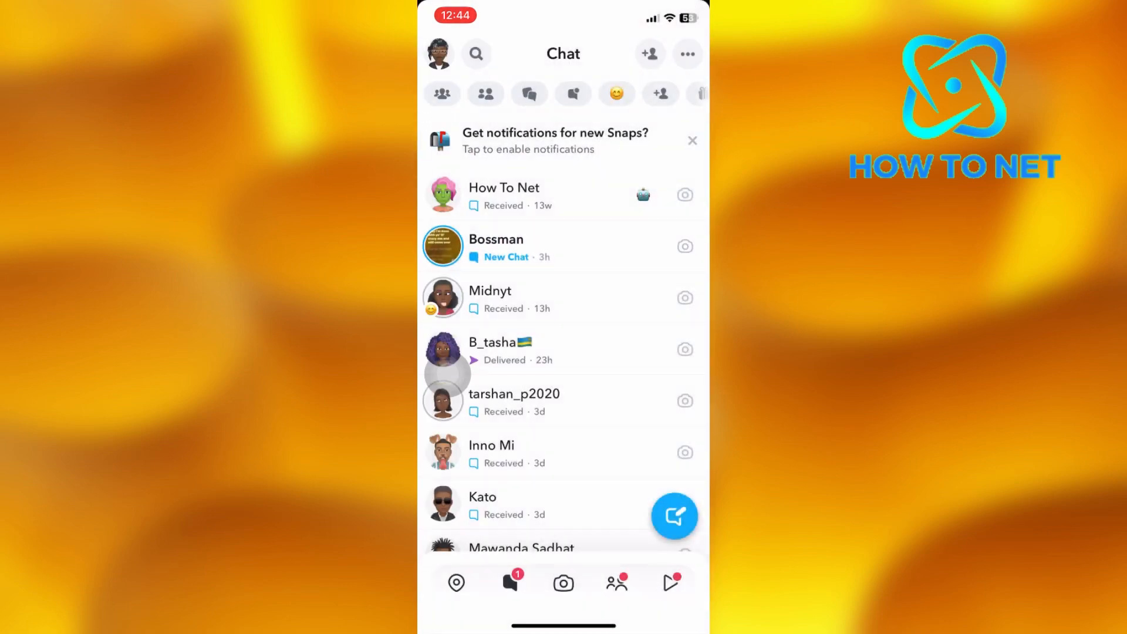